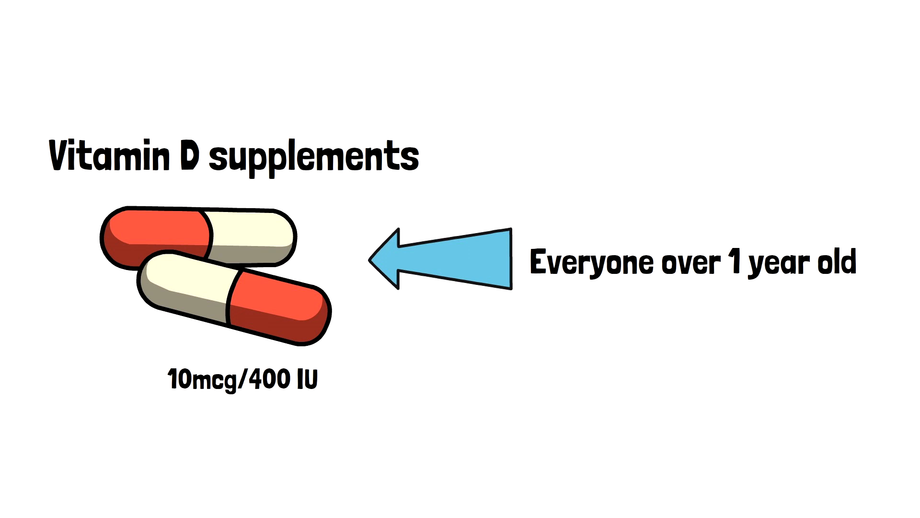
type("October – March")
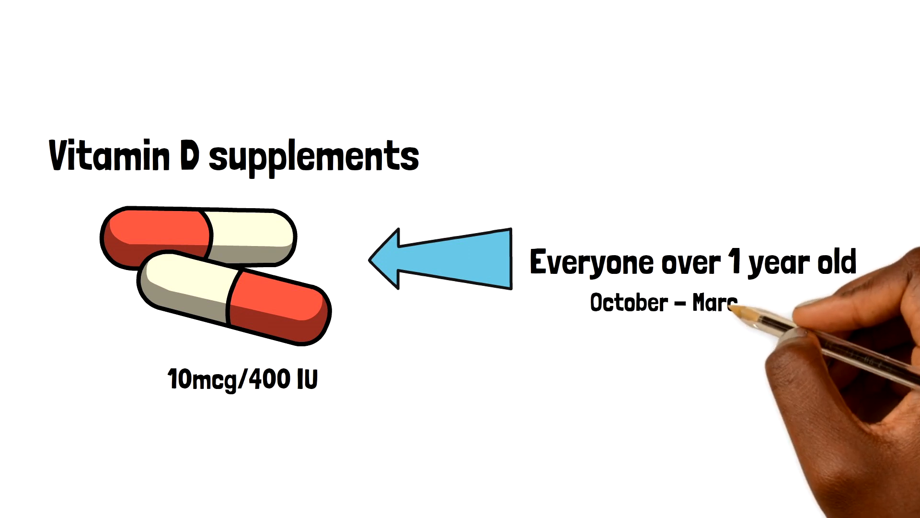